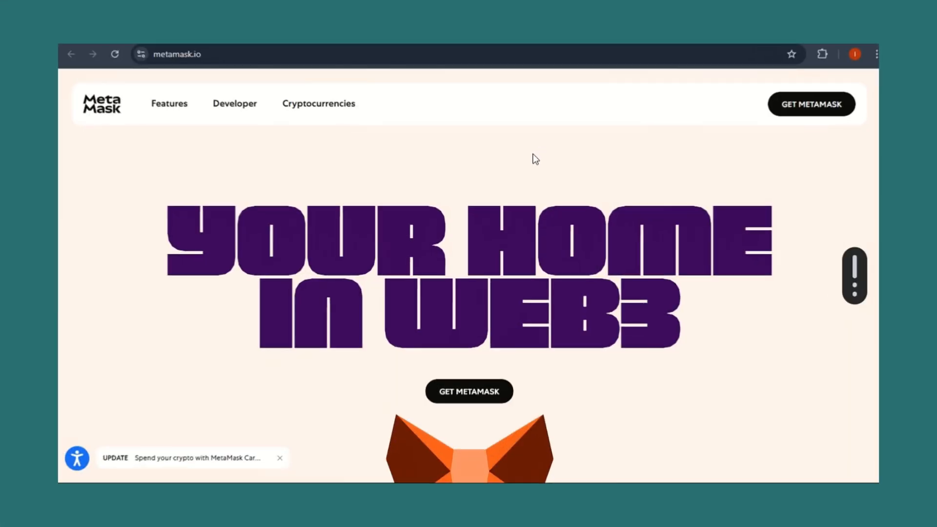
Step: Add a file named 0xToken.sol to the OpenZeppelin ERC20 - 1 workspace
scroll("down", 3)
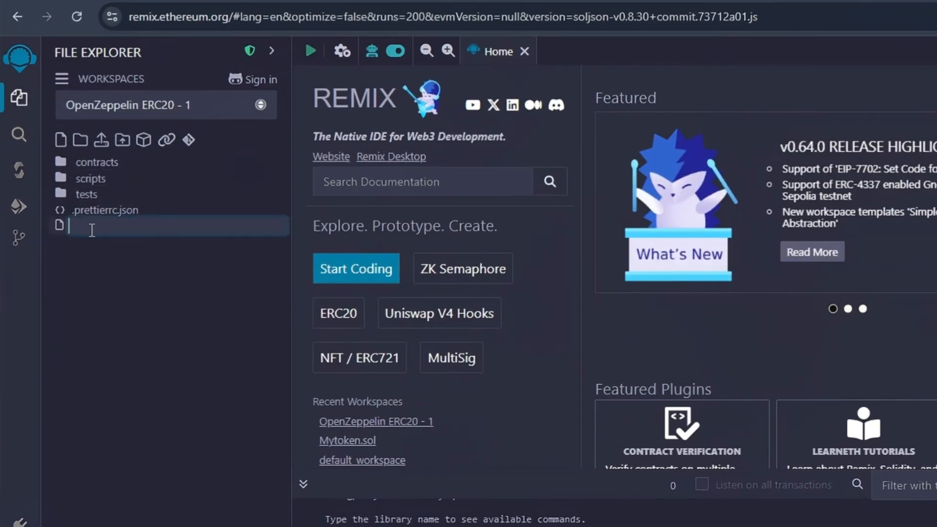
type("0xToken.sol")
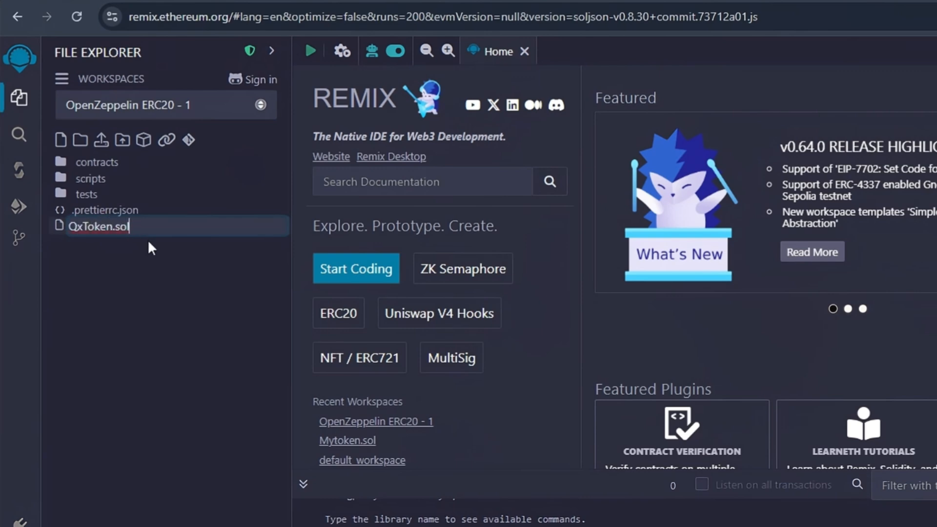
key("Enter")
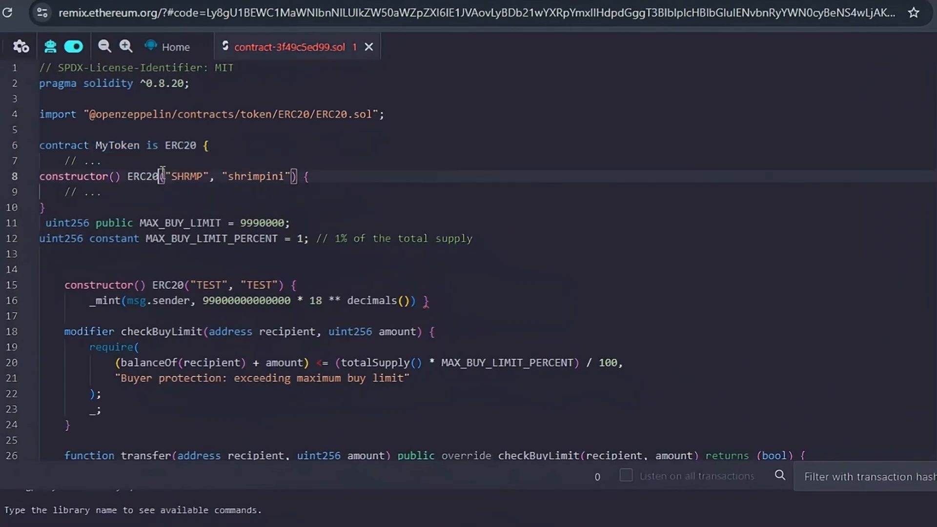
Step: Select the duplicate constructor block in the pasted SHRMP token contract
left_click_drag(64, 285, 140, 332)
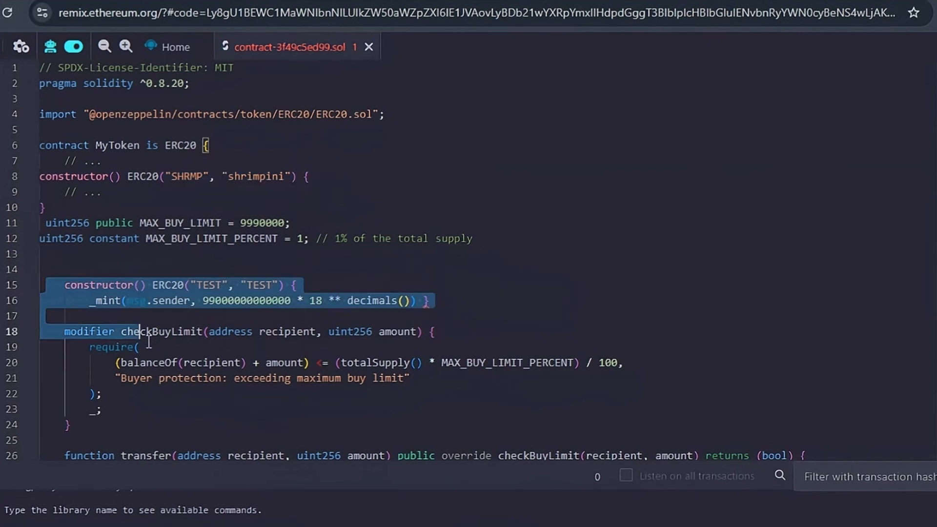
left_click_drag(141, 331, 101, 393)
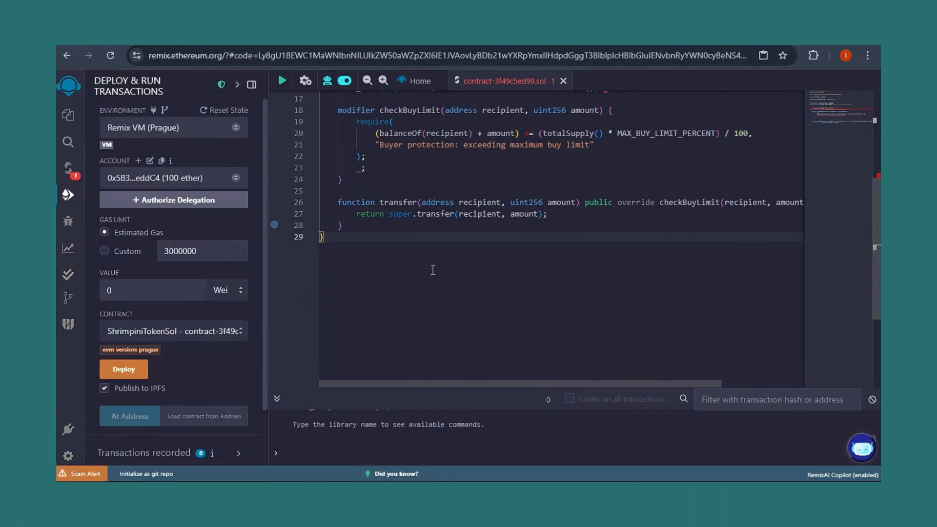
type("https://ig.me/m/reSCa")
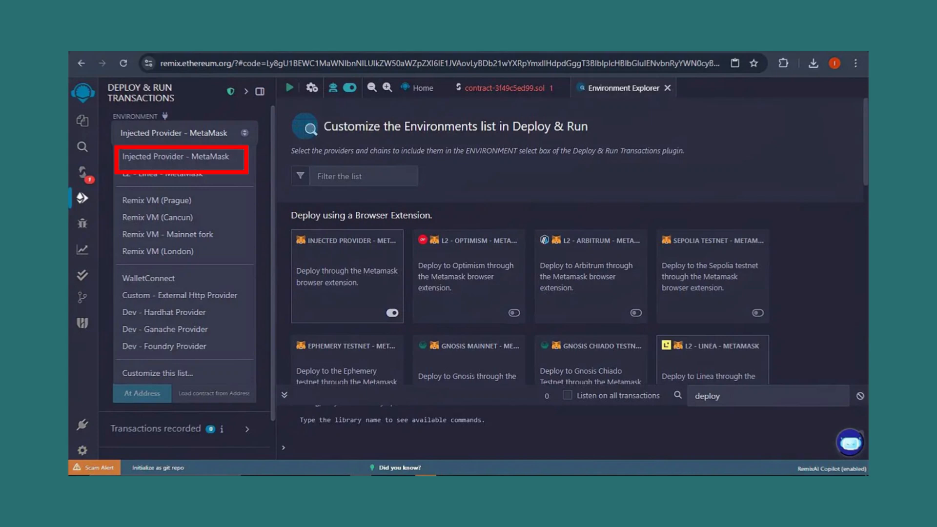
Step: Switch the environment to Injected Provider - MetaMask and deploy the token contract
left_click(177, 156)
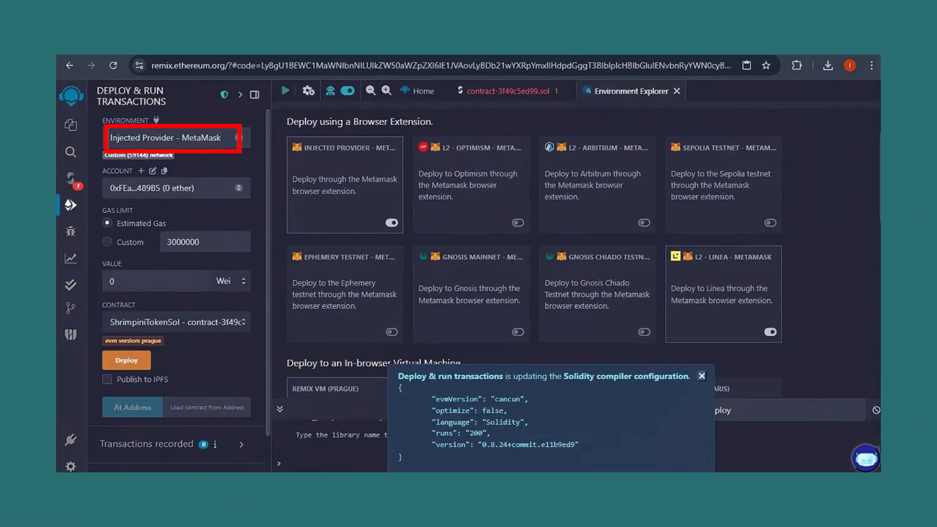
left_click(176, 227)
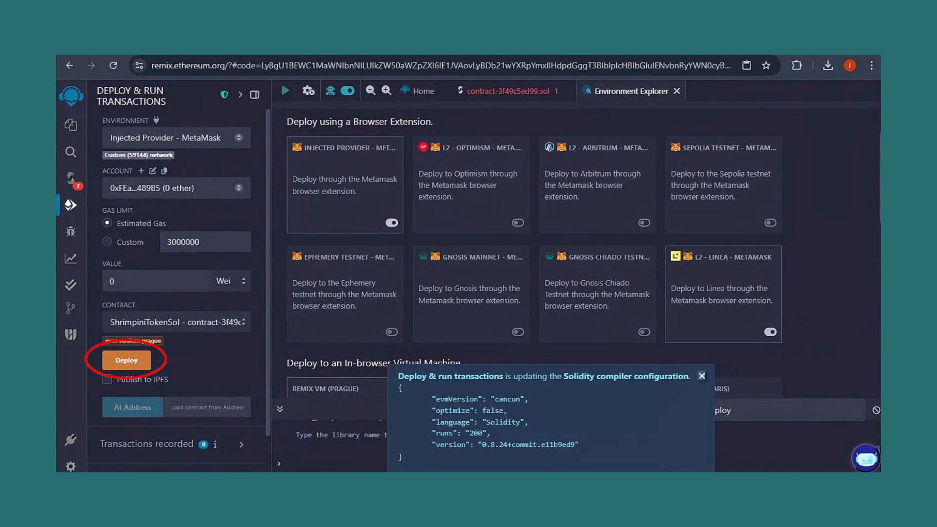
left_click(126, 360)
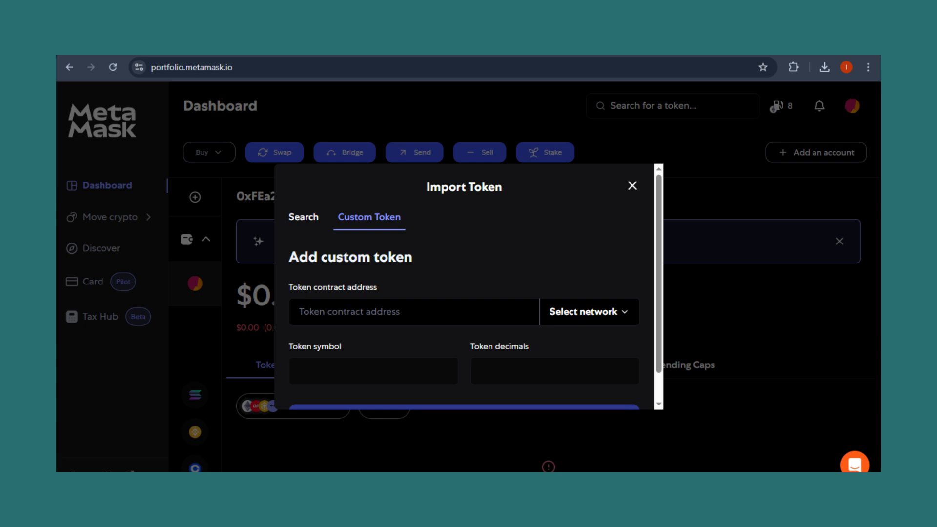
Step: Navigate to etherscan.io
type("etherscan.io/verifyContract")
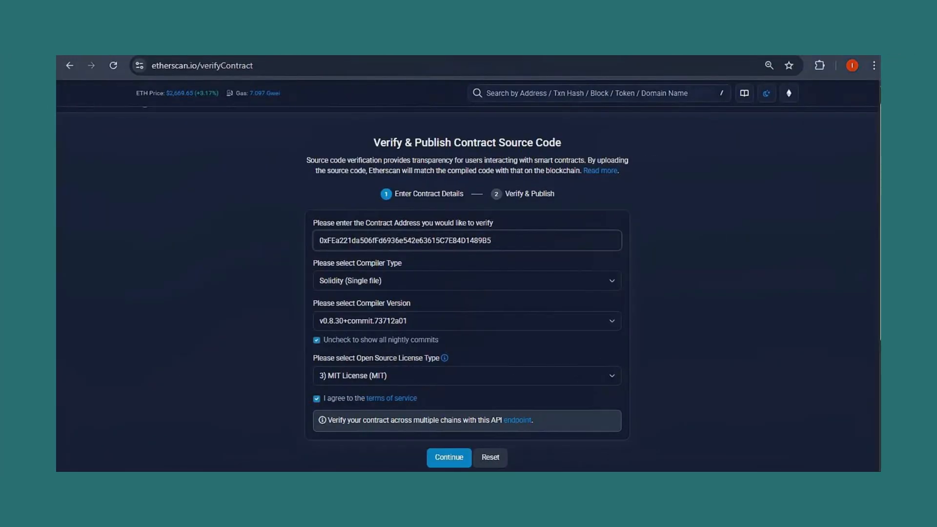
Step: Submit the address, compiler v0.8.30 and MIT licence for verification
left_click(447, 457)
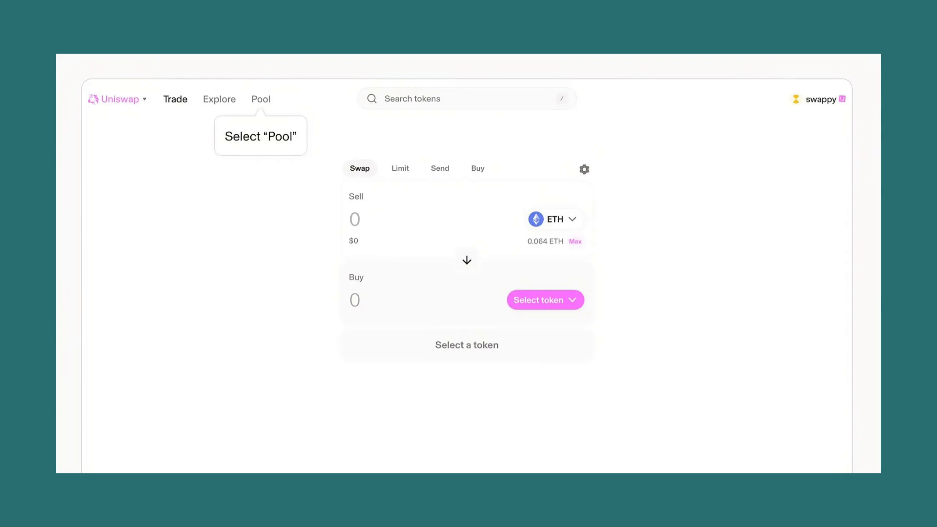
Step: In the Uniswap Pool section, review the new ETH/USDC position depositing 20 USDC
left_click(260, 99)
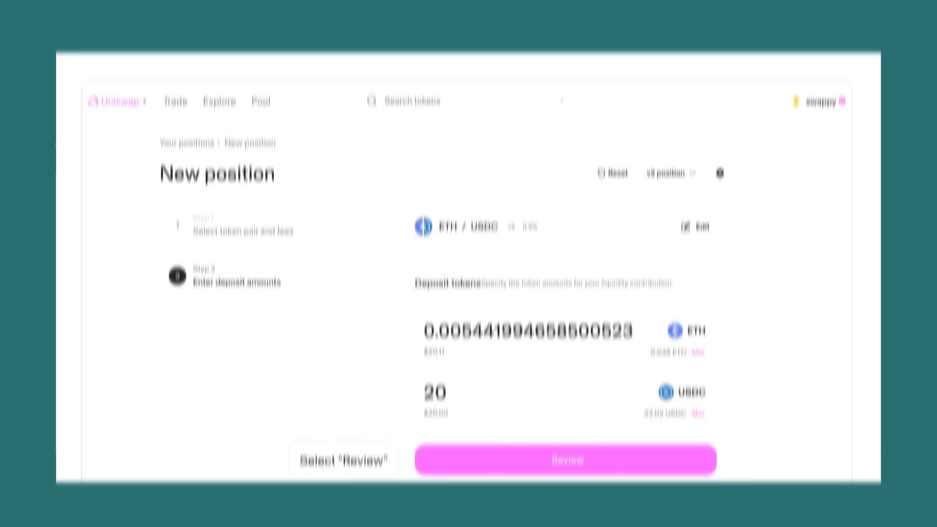
left_click(564, 460)
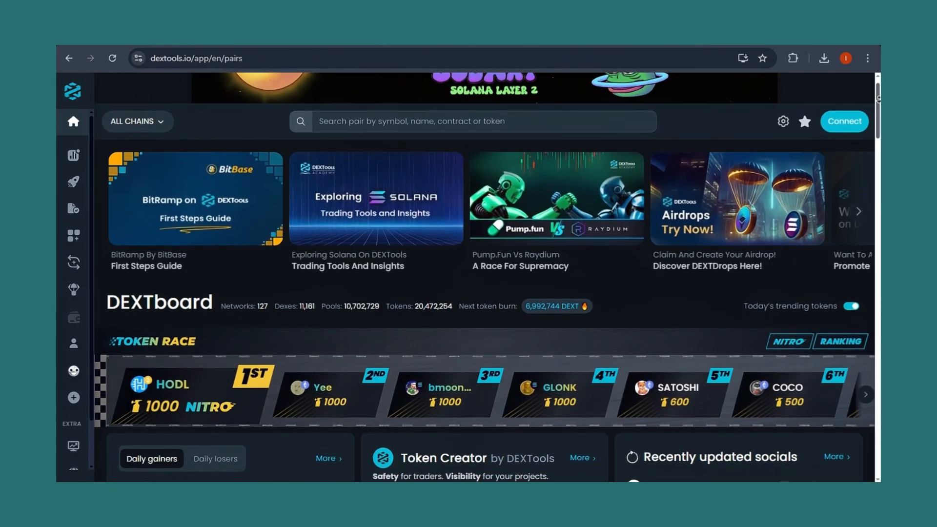
scroll("down", 3)
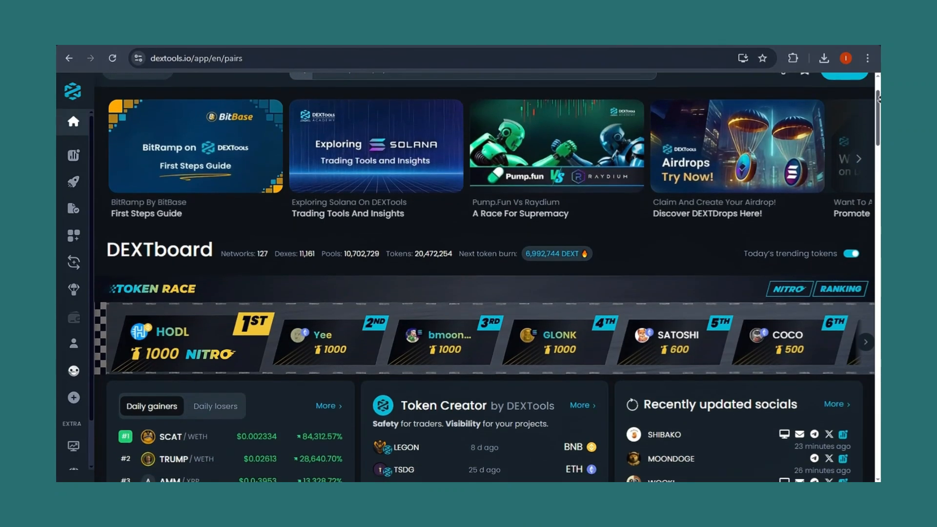
scroll("down", 3)
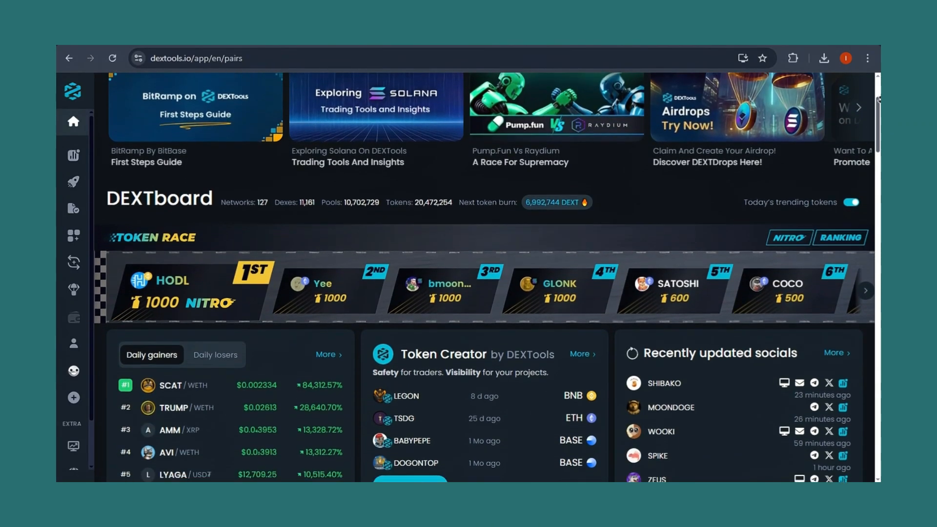
scroll("down", 3)
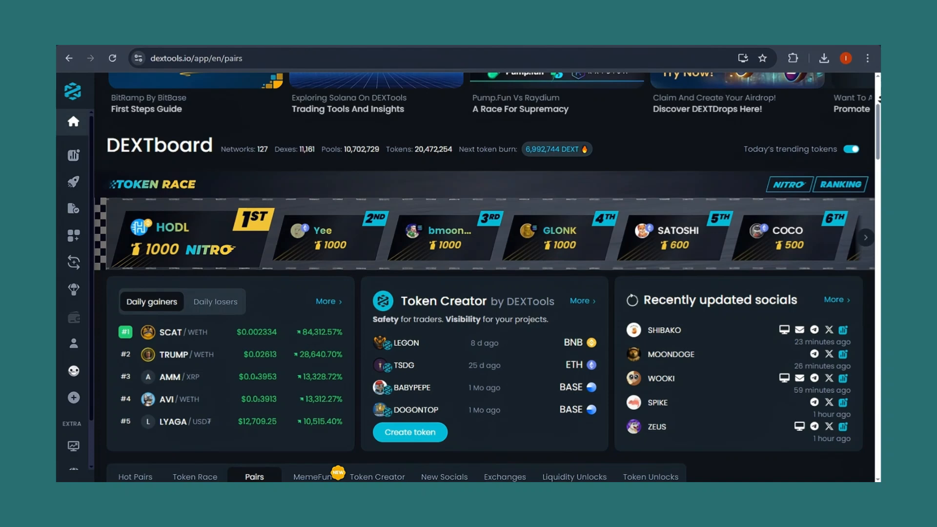
scroll("down", 3)
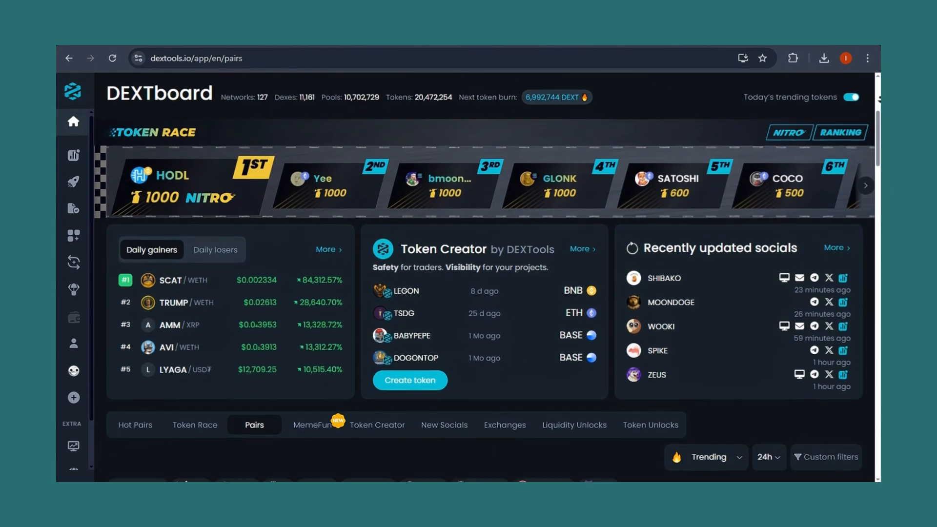
scroll("down", 3)
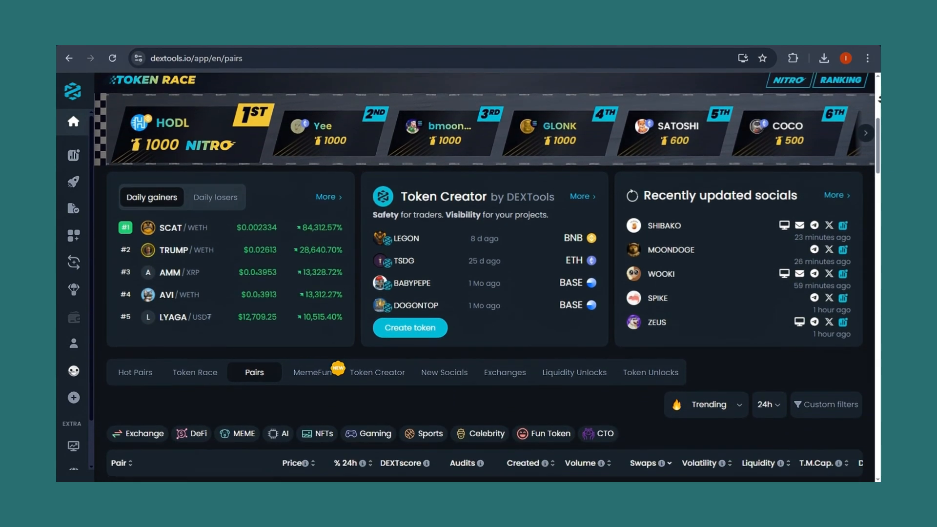
scroll("down", 3)
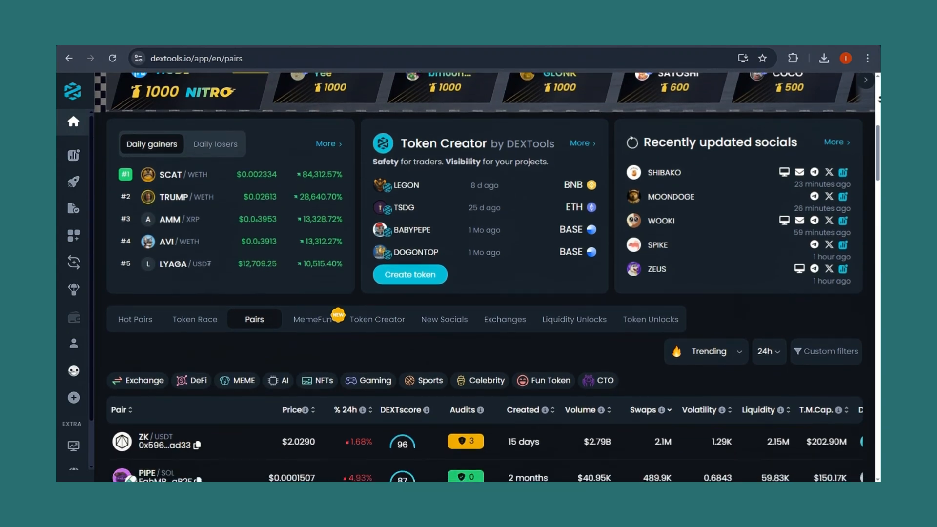
scroll("down", 3)
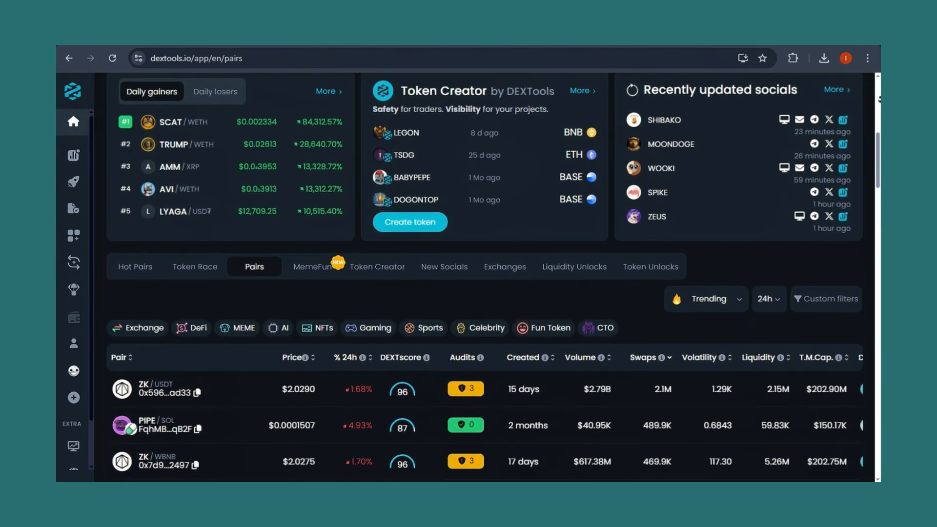